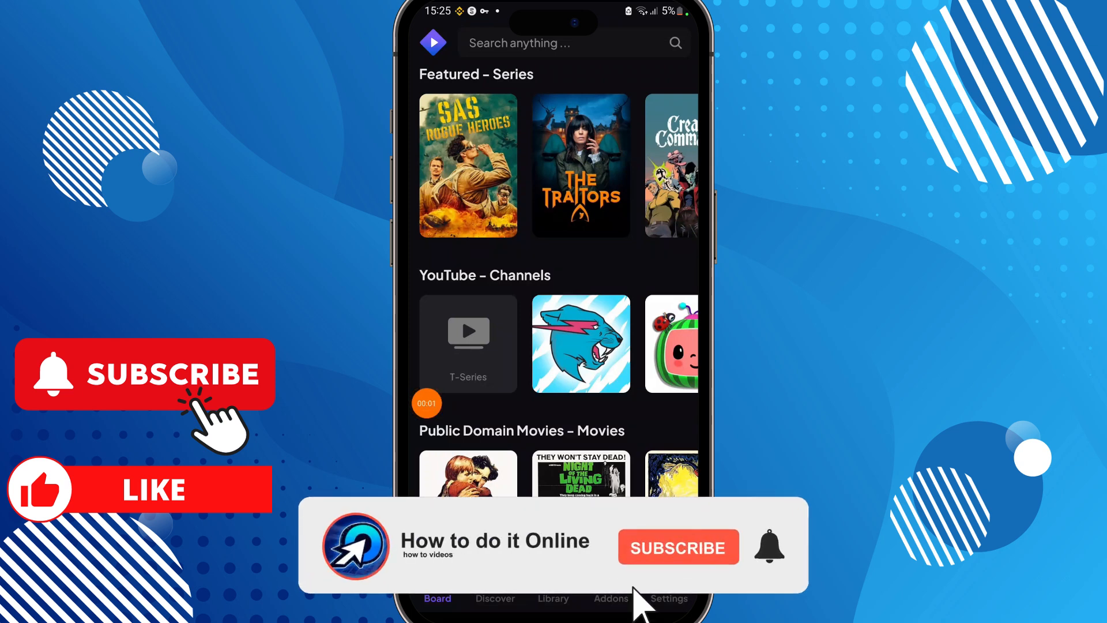
- Leave the home board and show the community add-on catalog with Radios and Discussio
click(678, 547)
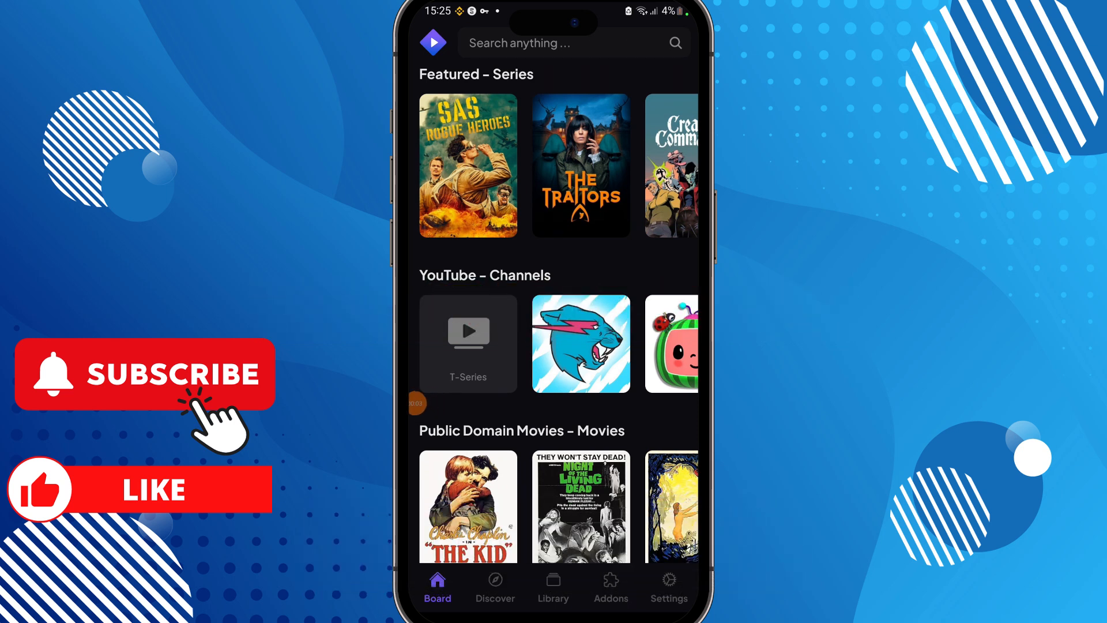
click(611, 582)
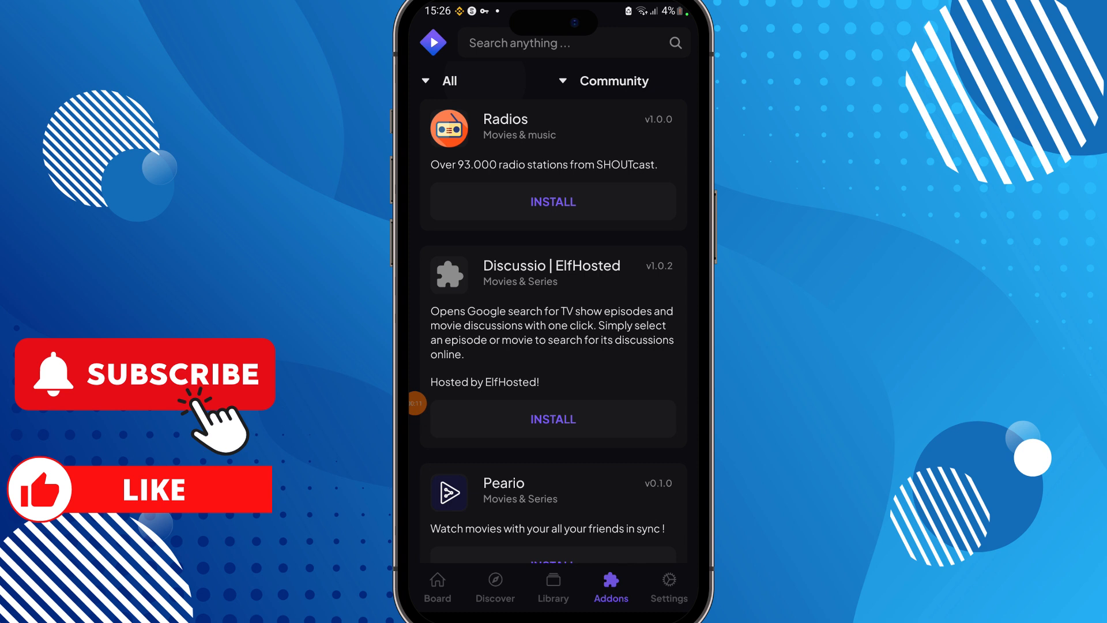
click(445, 80)
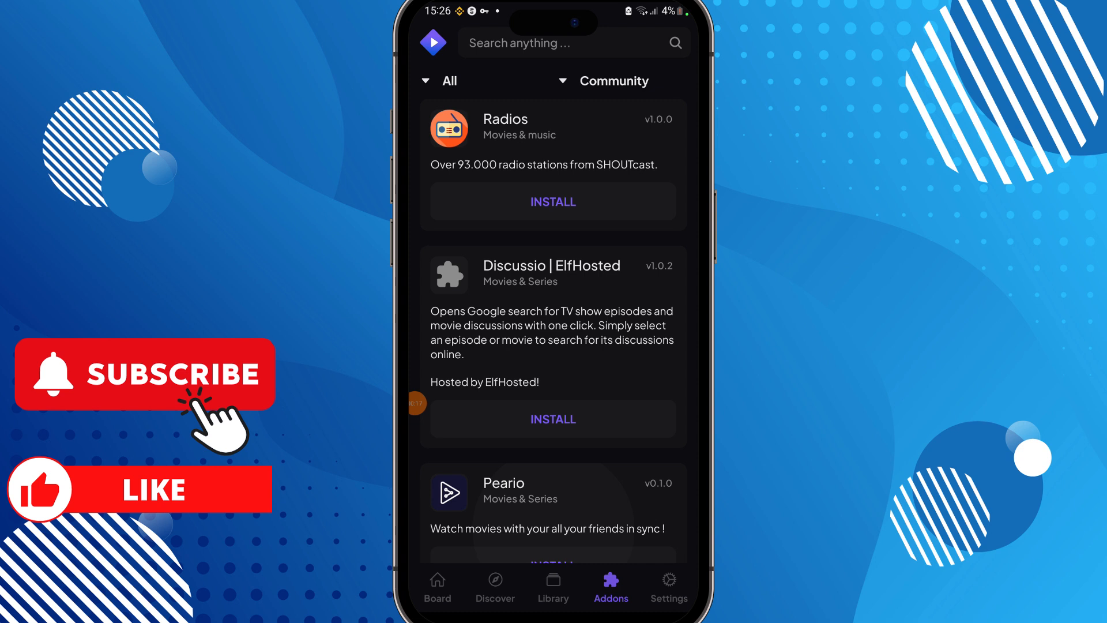
scroll(down, 3)
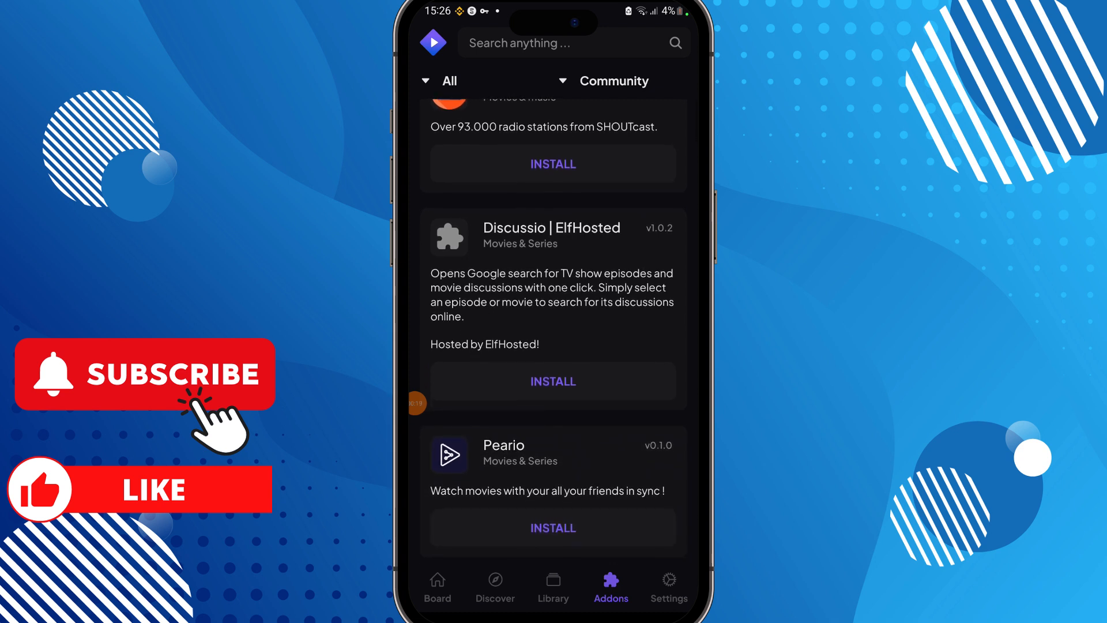
scroll(down, 3)
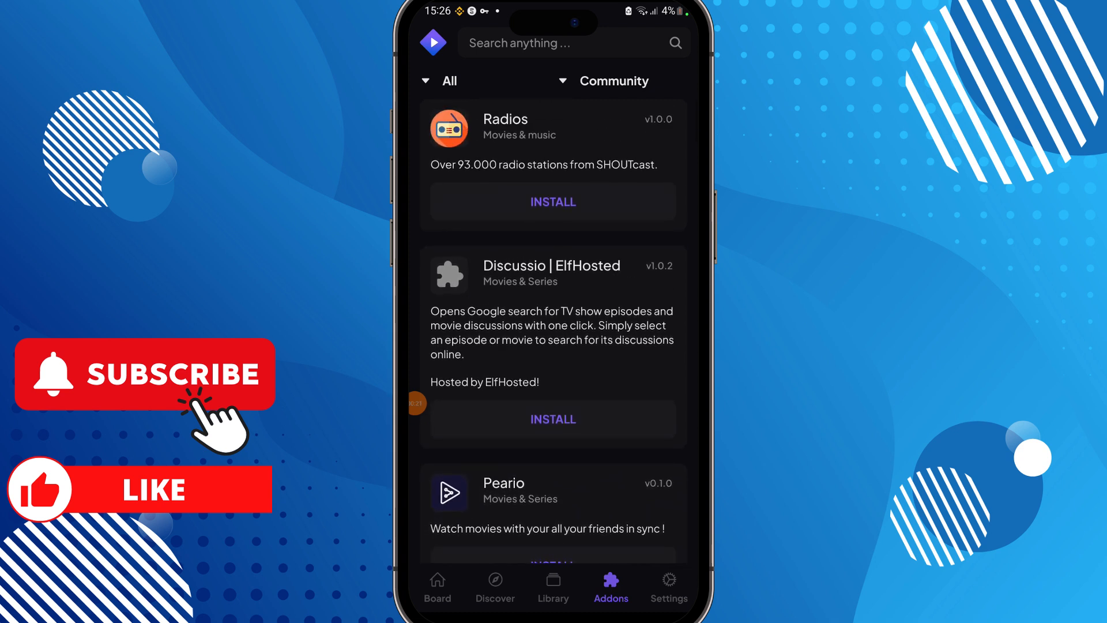
click(615, 81)
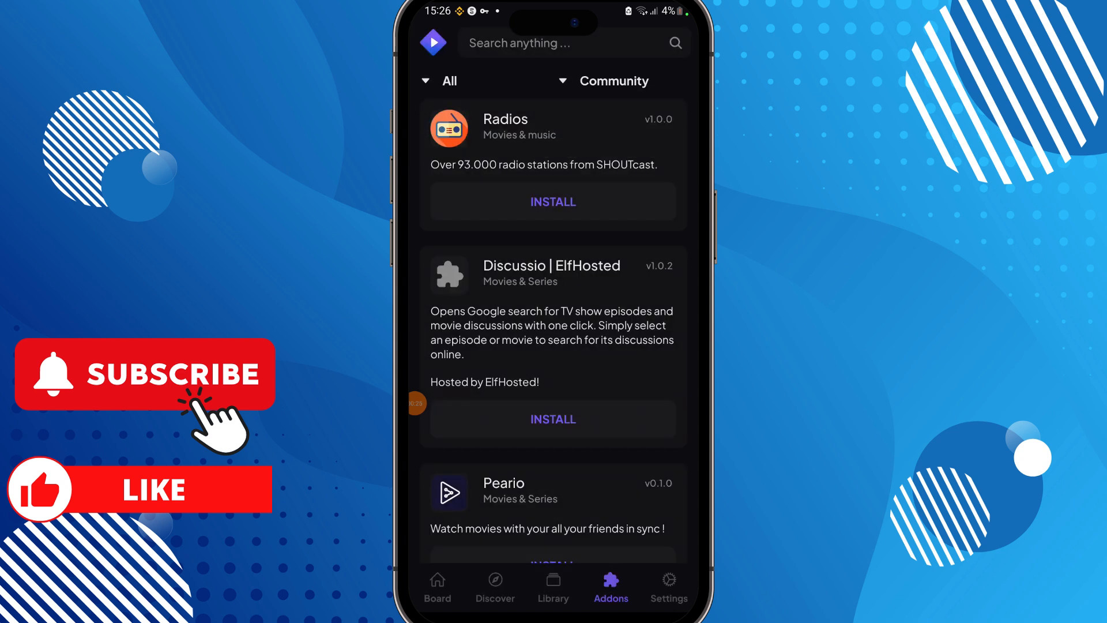
scroll(down, 3)
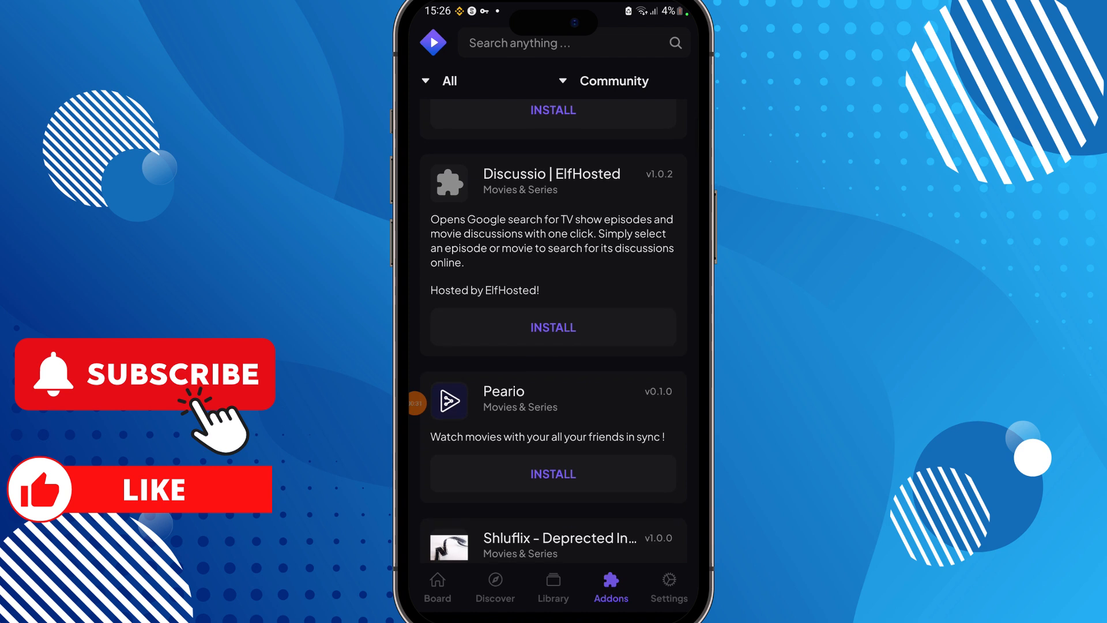
scroll(down, 3)
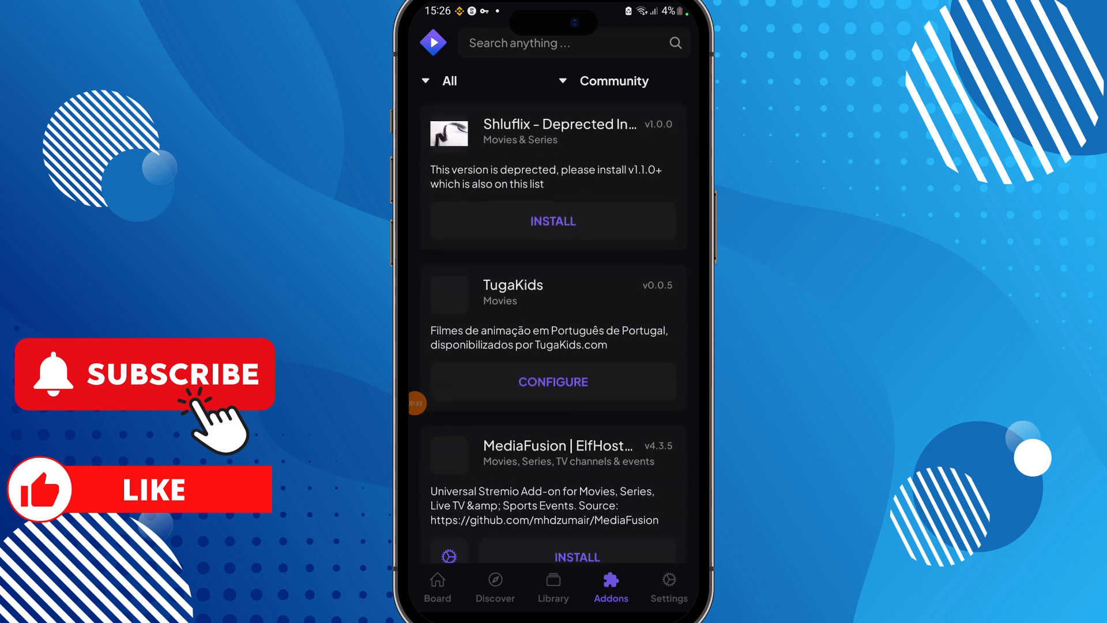
scroll(down, 3)
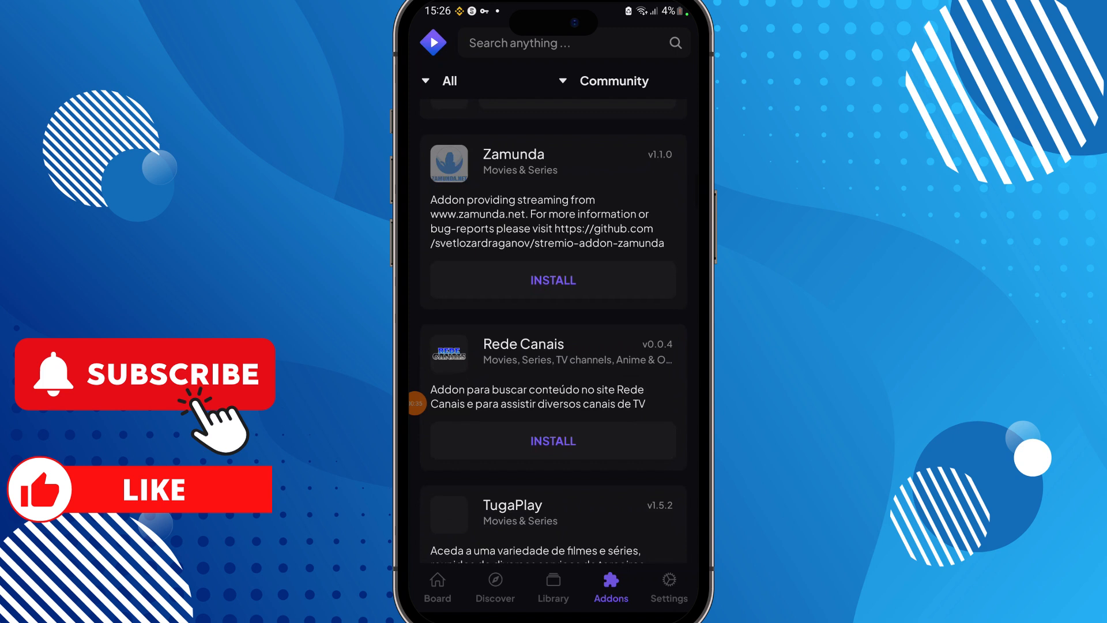
scroll(down, 3)
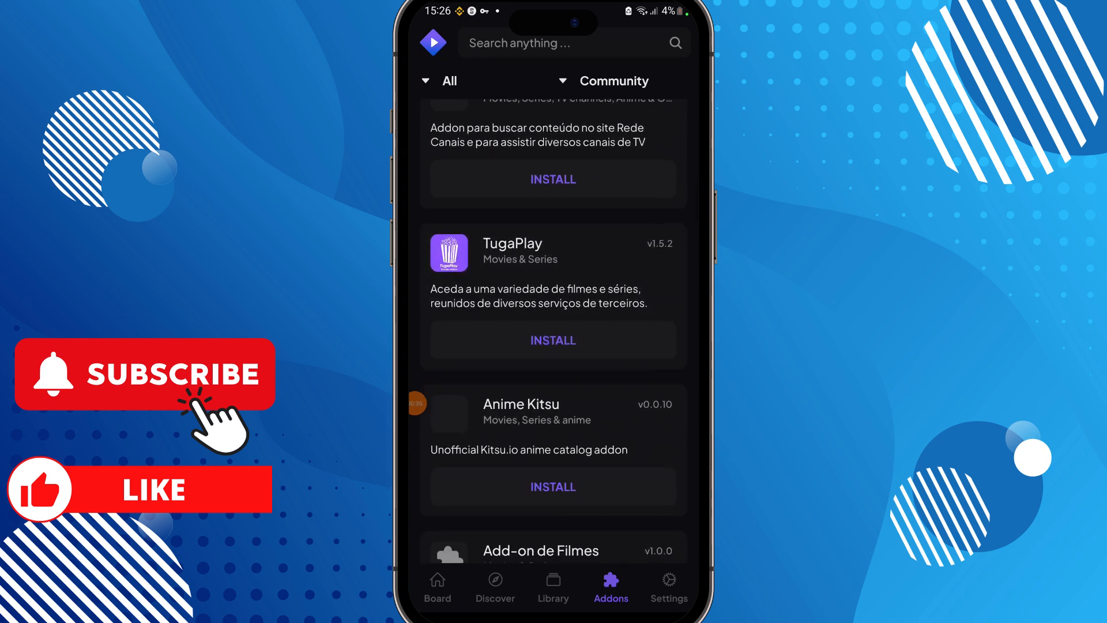
scroll(down, 3)
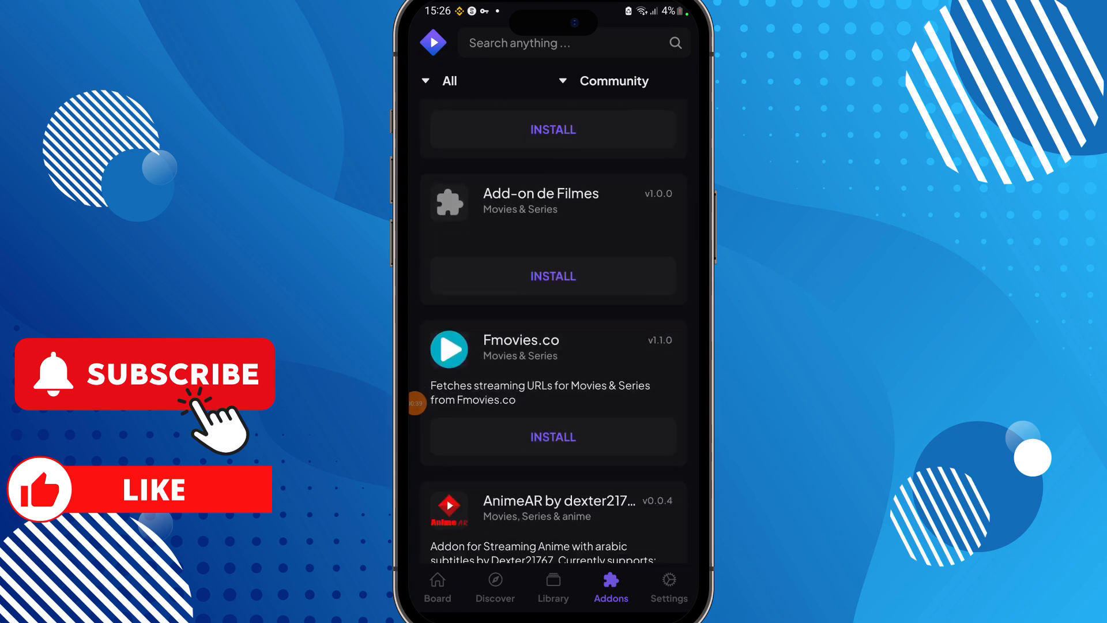
- Return to the home board and scroll through the Popular Movies and Series rows
click(437, 581)
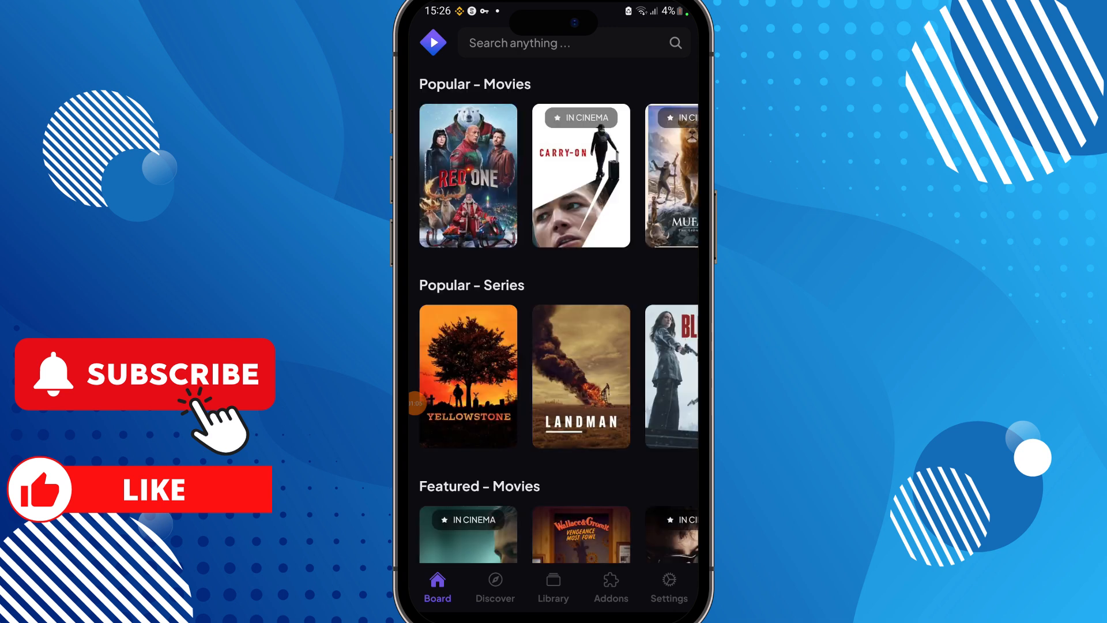
scroll(down, 3)
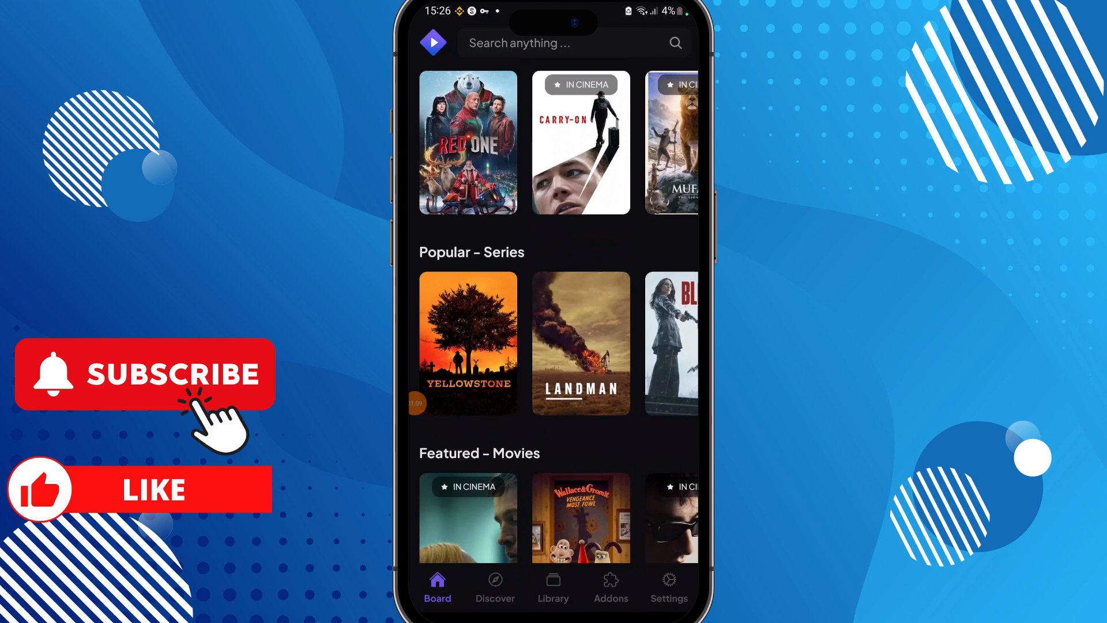
scroll(down, 3)
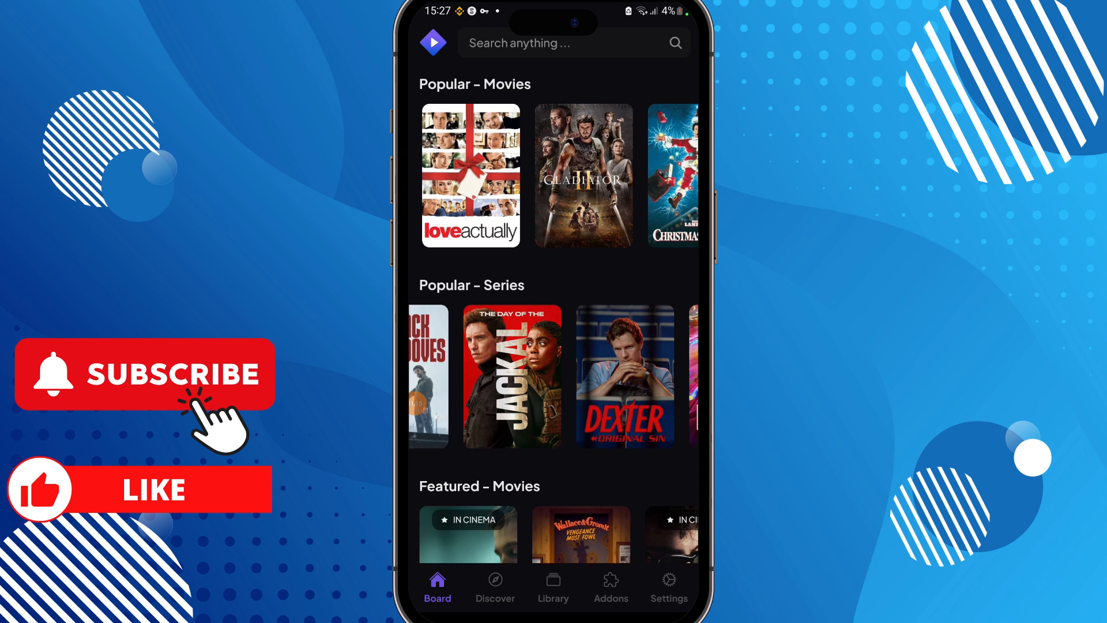
- Reopen the add-on catalog, browse the Type list, and keep the filter on All
click(611, 584)
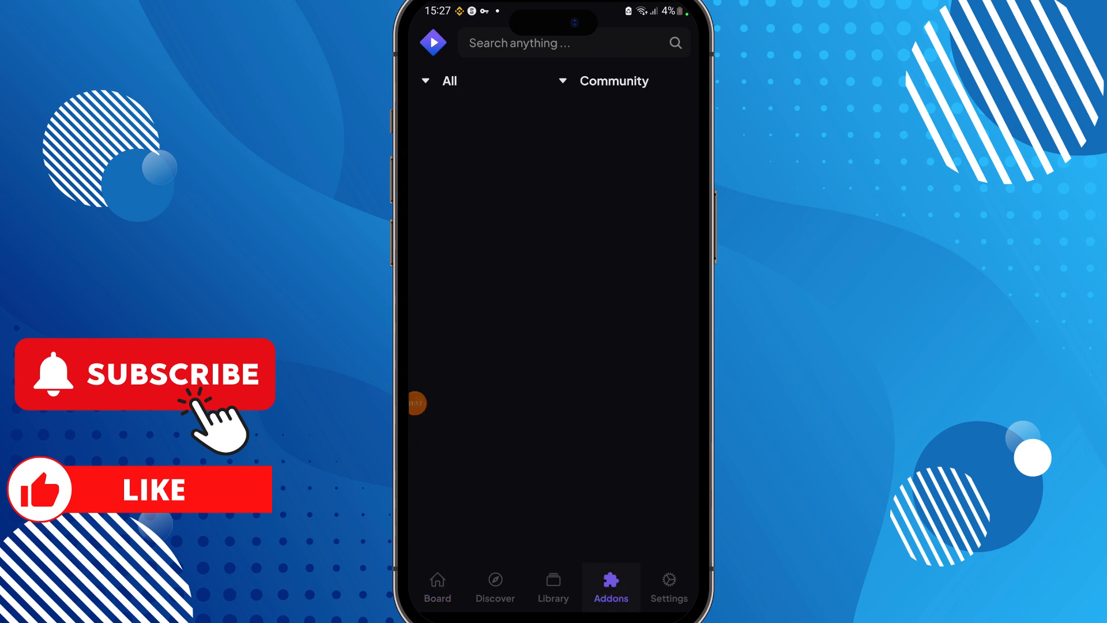
click(441, 81)
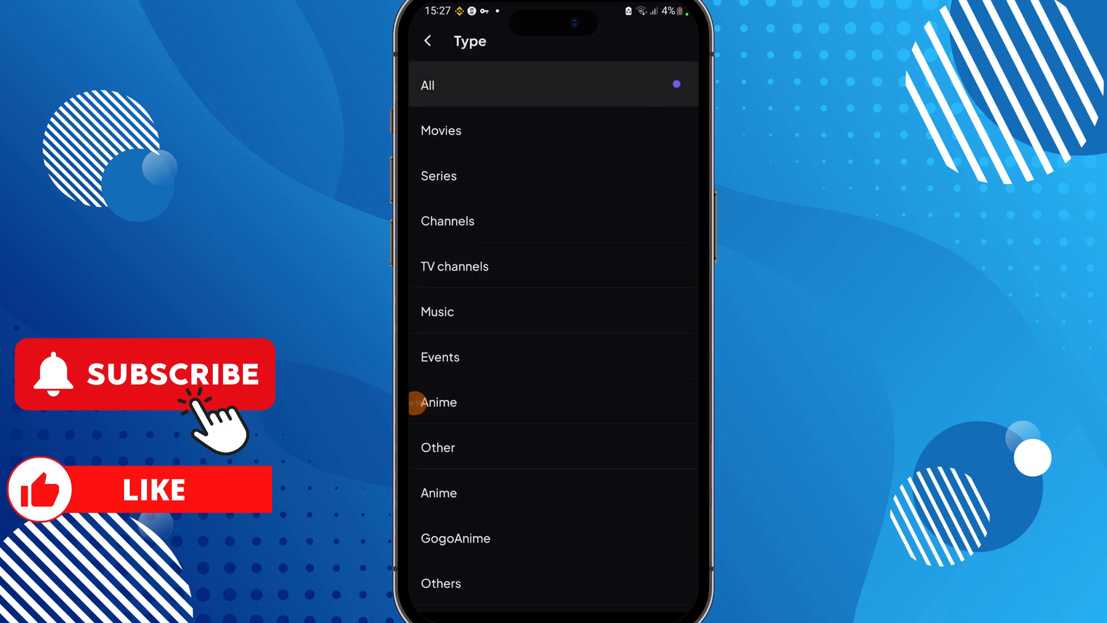
scroll(down, 3)
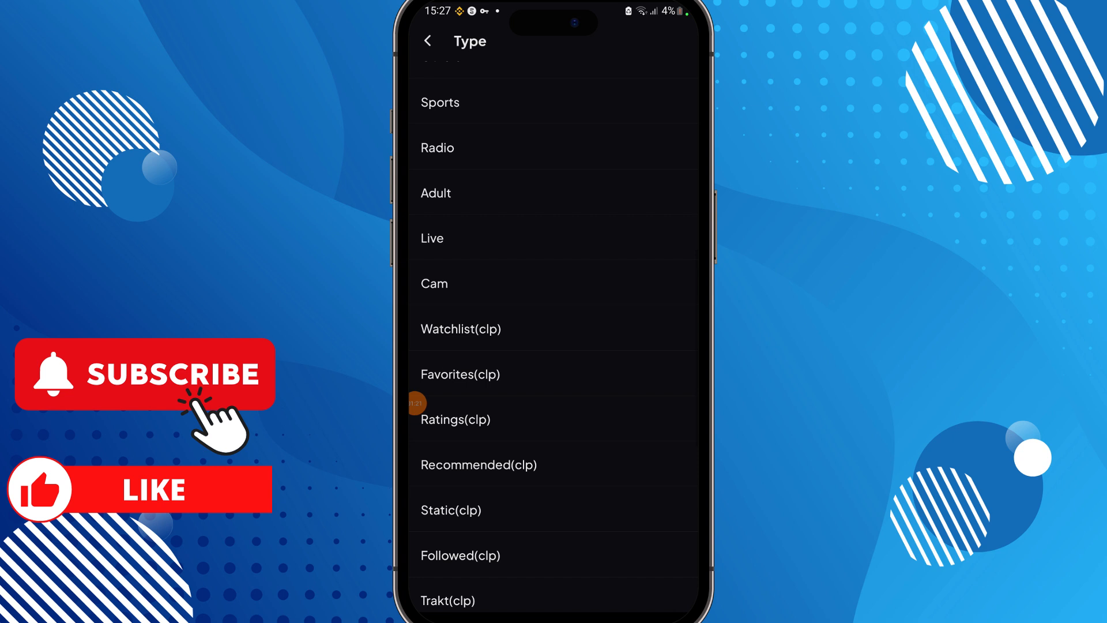
scroll(down, 3)
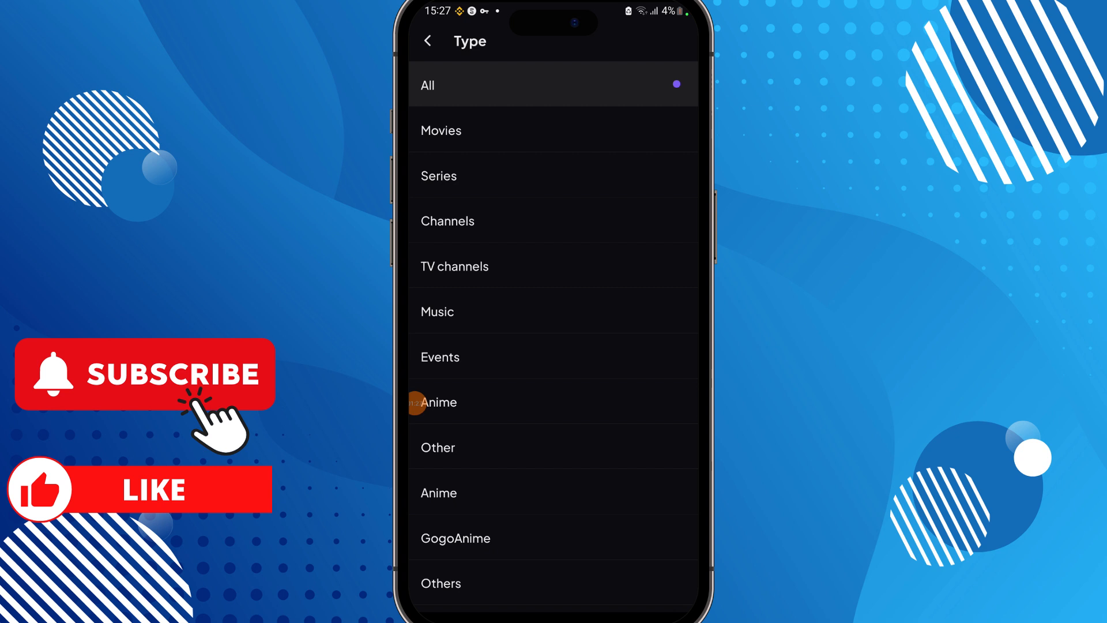
click(427, 41)
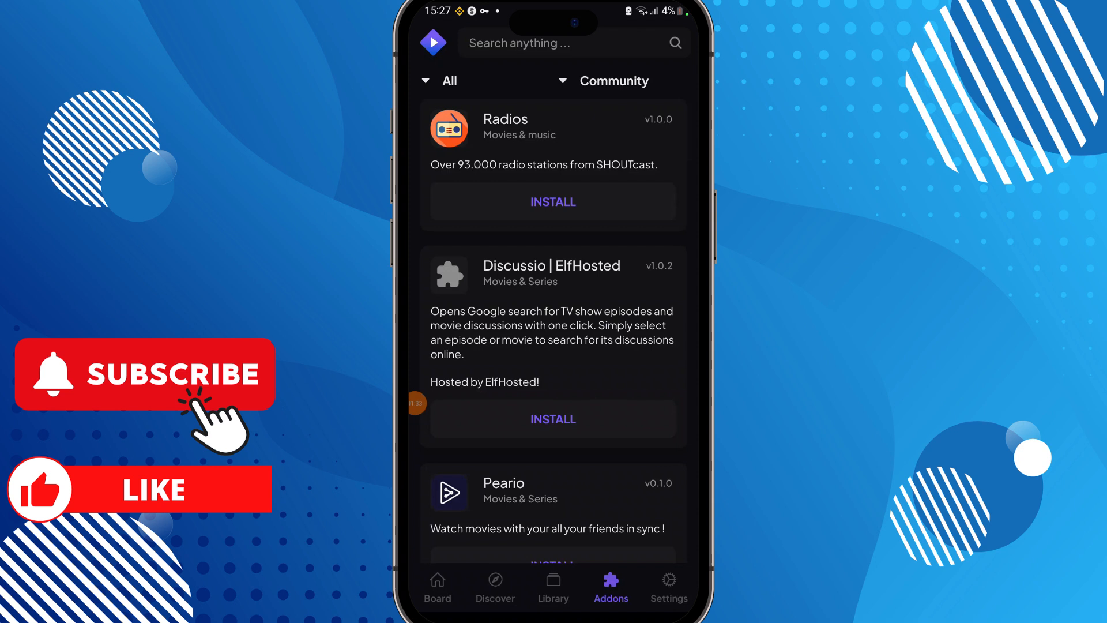
scroll(down, 3)
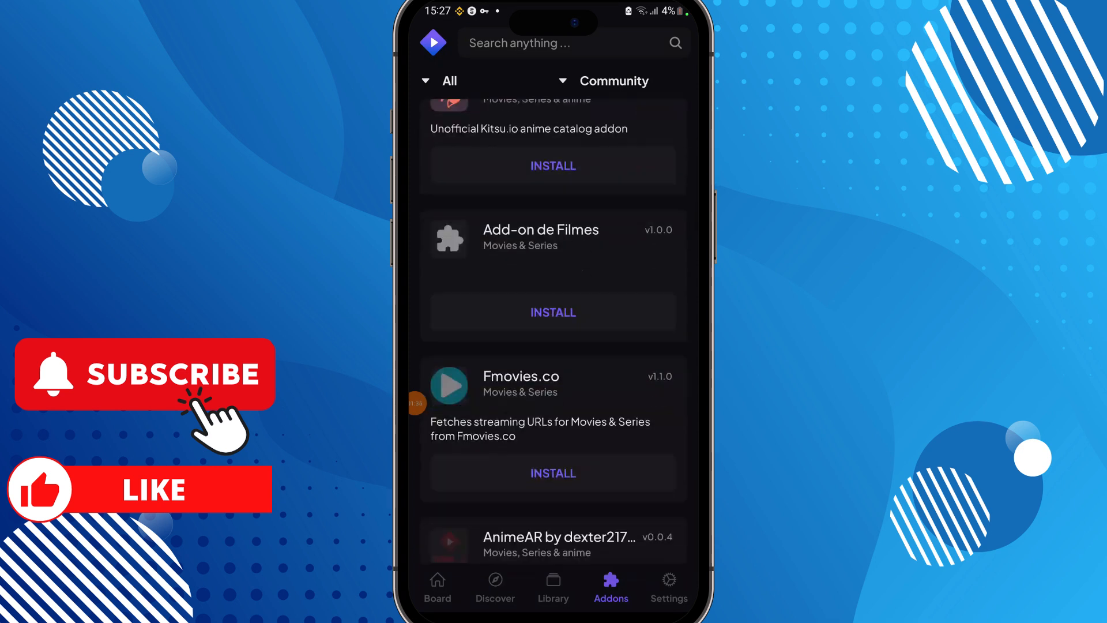
scroll(down, 3)
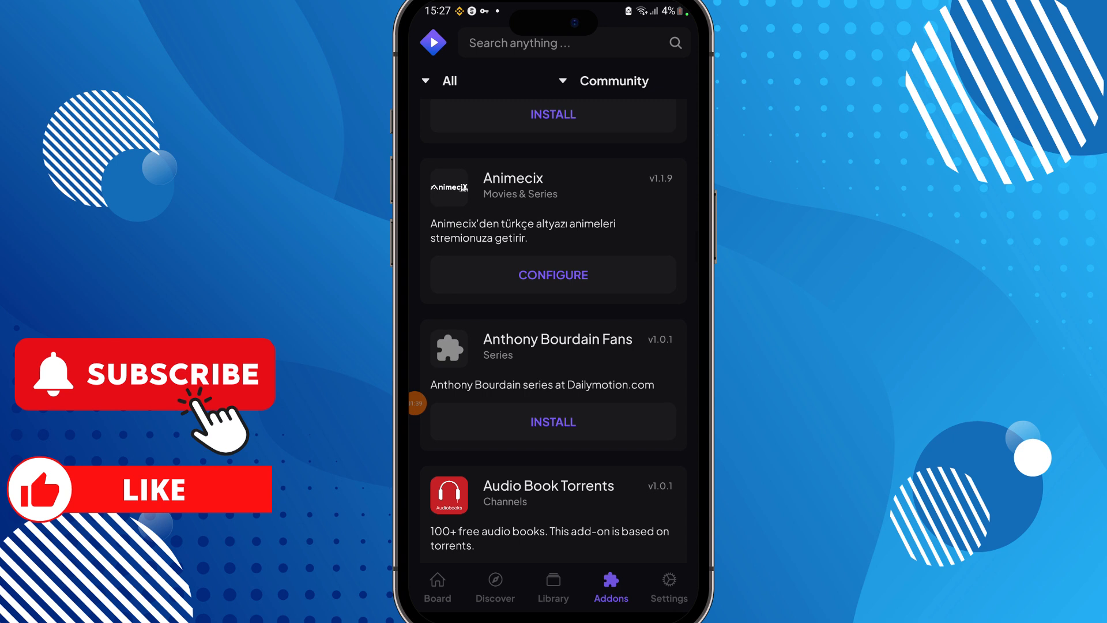
scroll(down, 3)
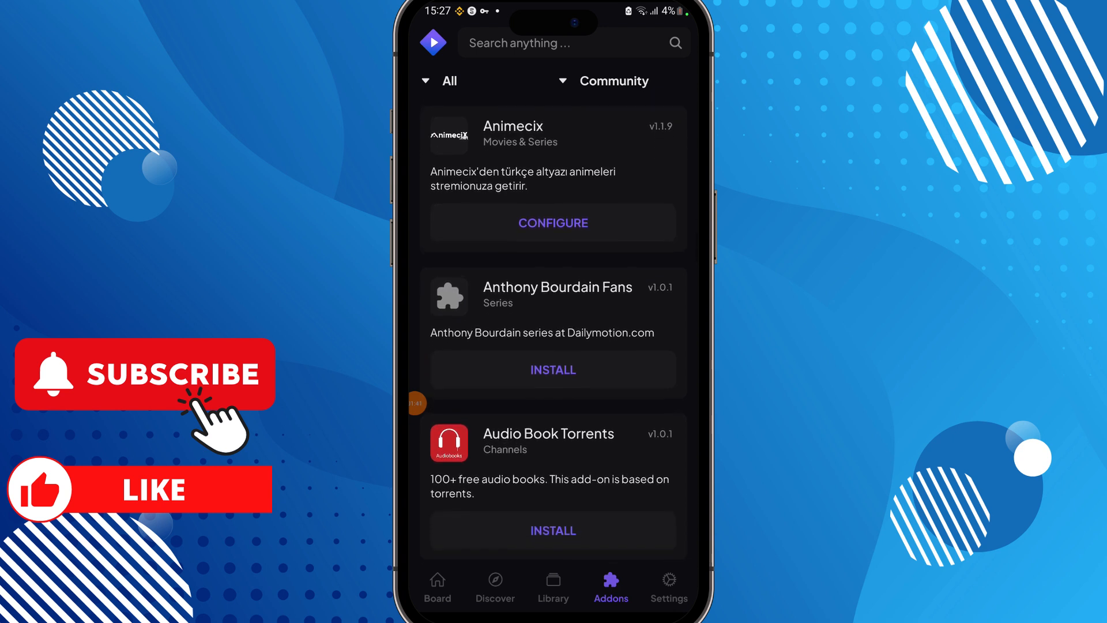
scroll(down, 3)
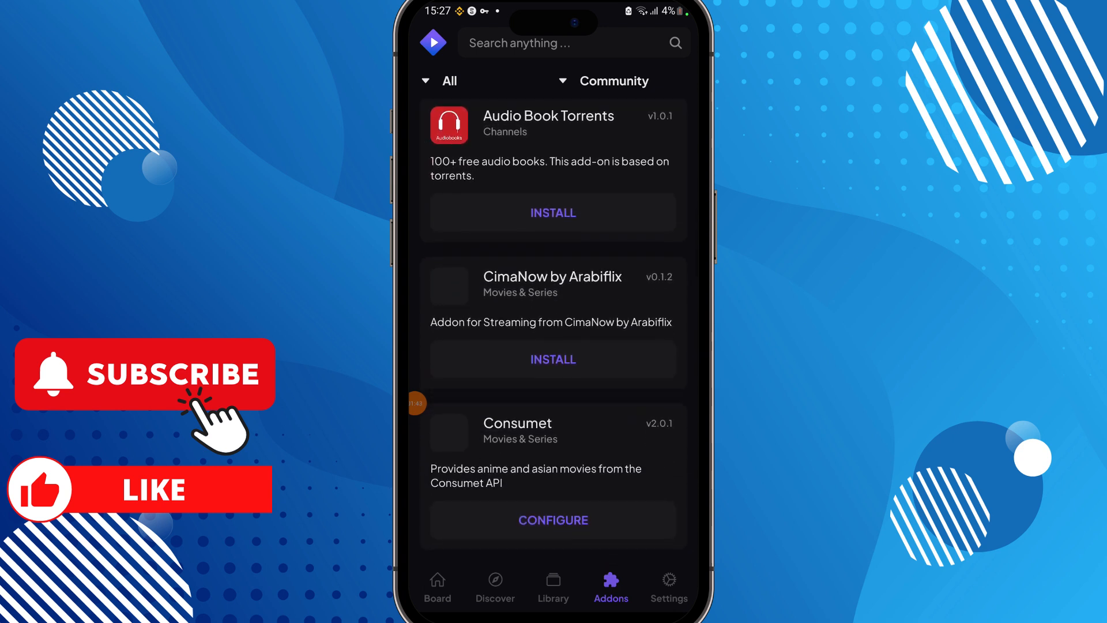
scroll(down, 3)
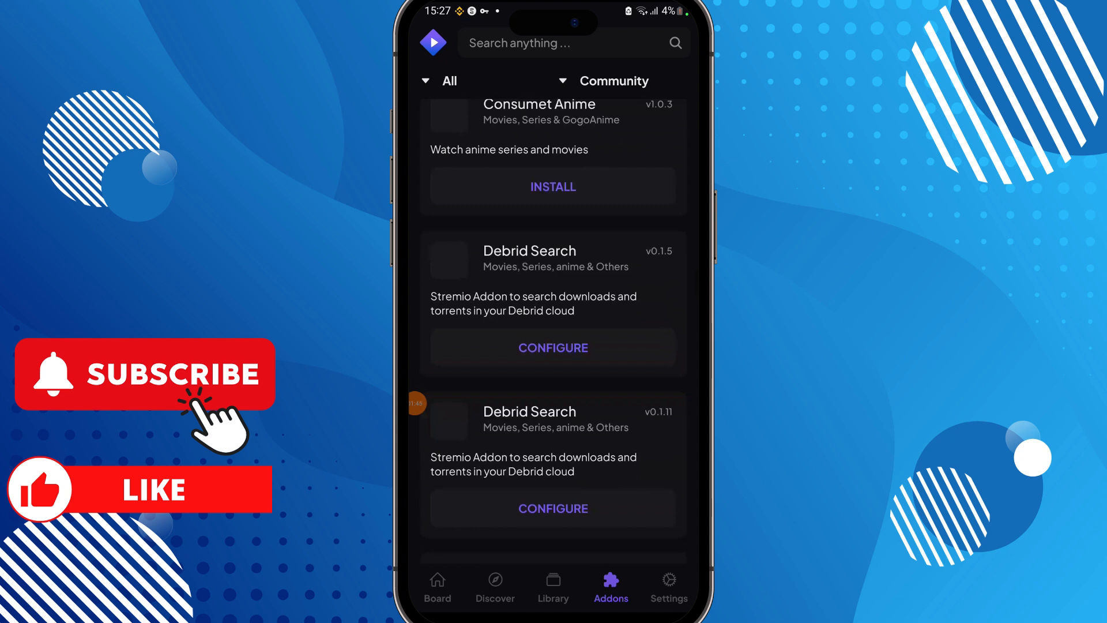
scroll(down, 3)
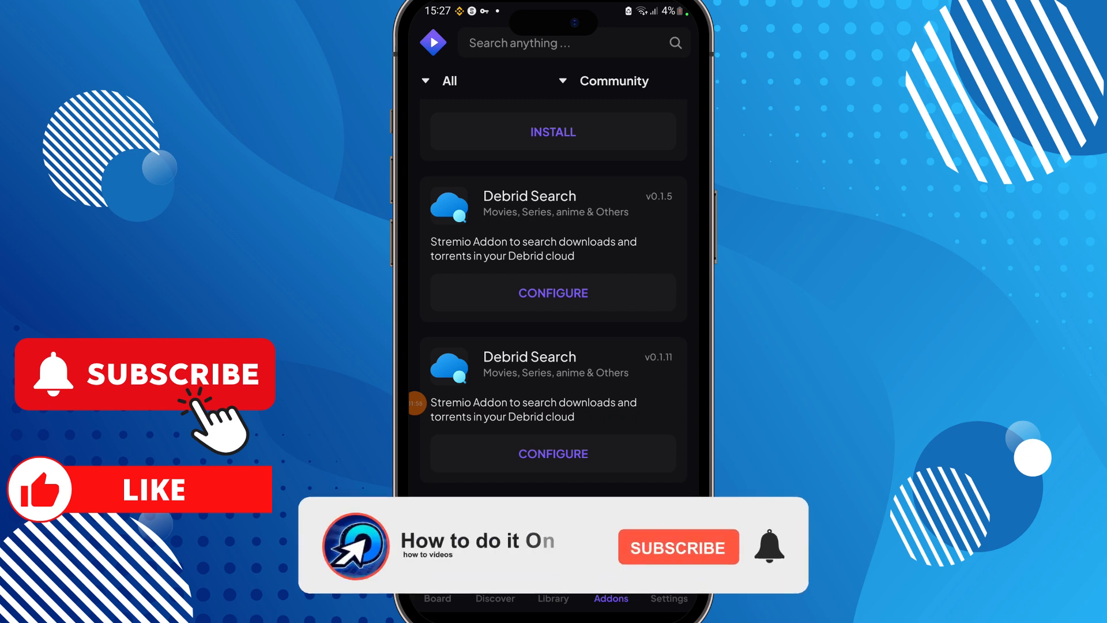
click(679, 547)
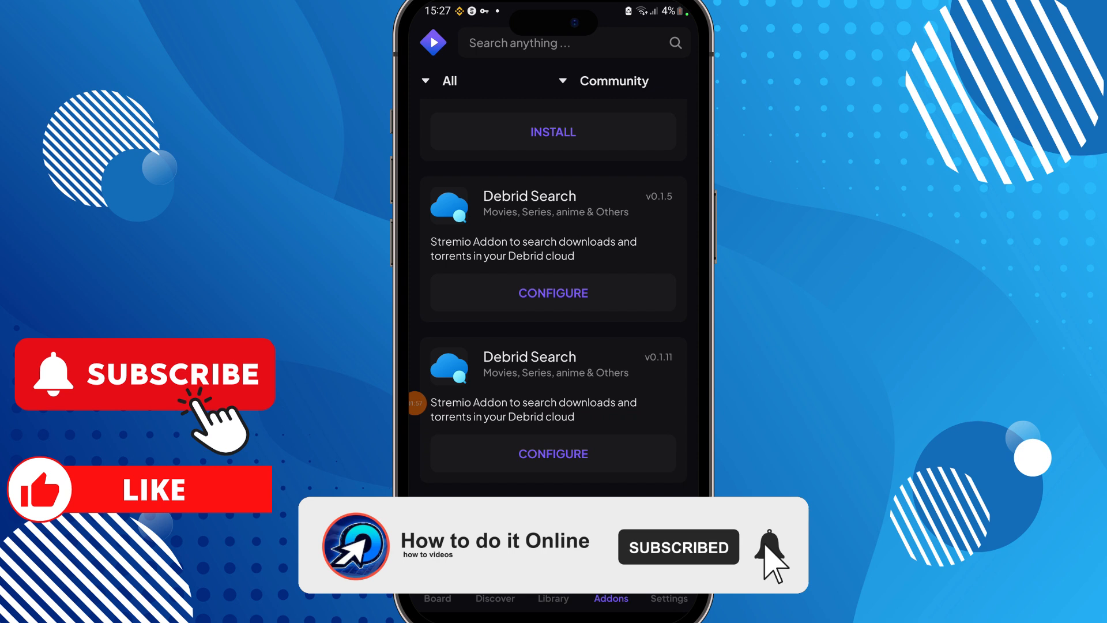
click(766, 547)
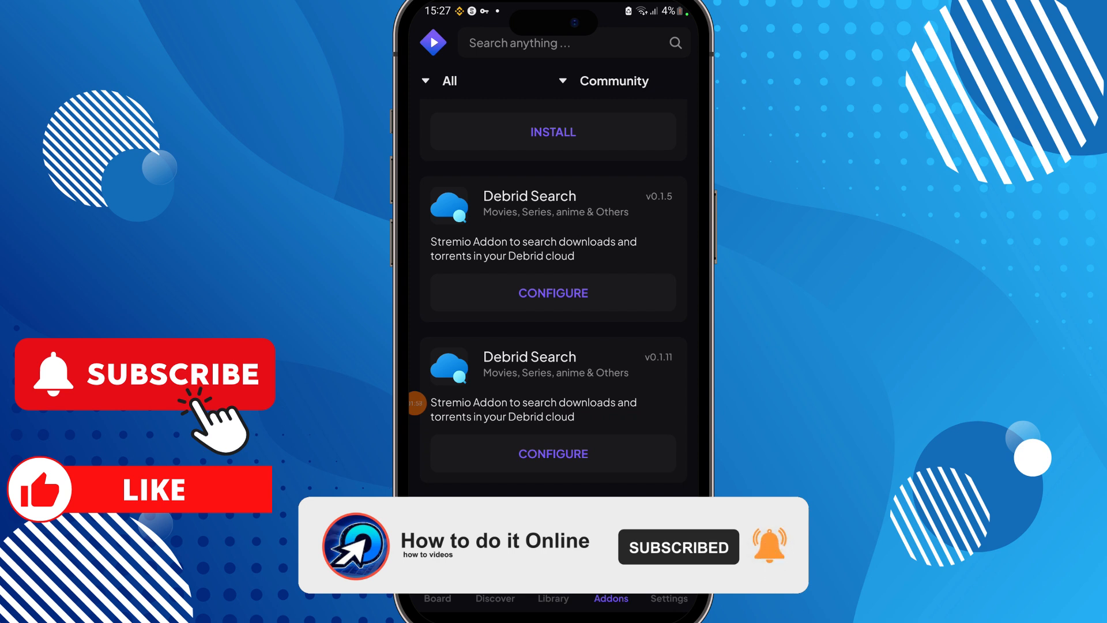